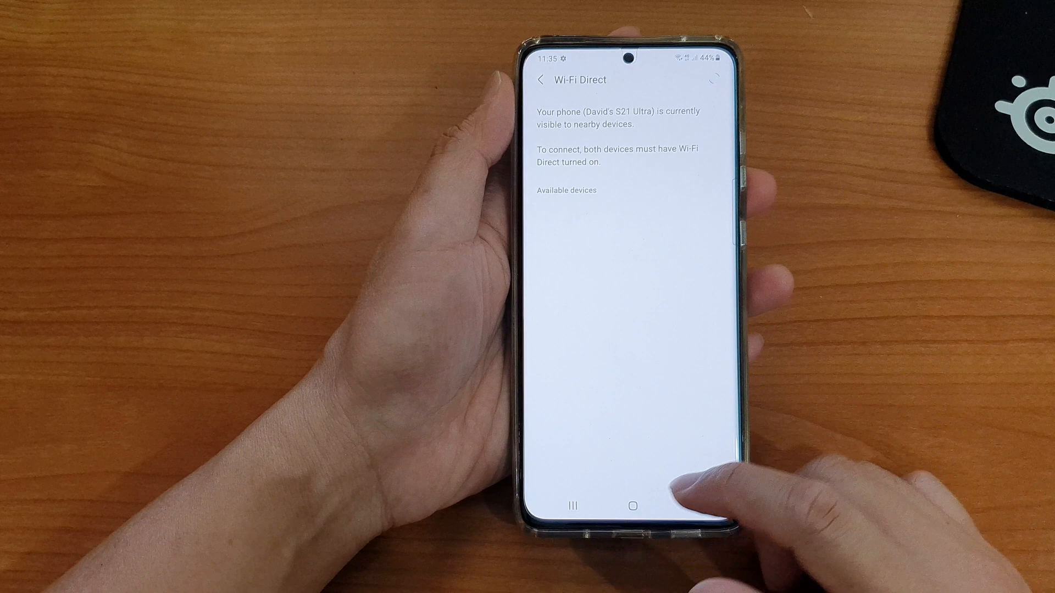
- Leave the empty Wi-Fi Direct page and pull down the quick panel to reach Settings
left_click(632, 508)
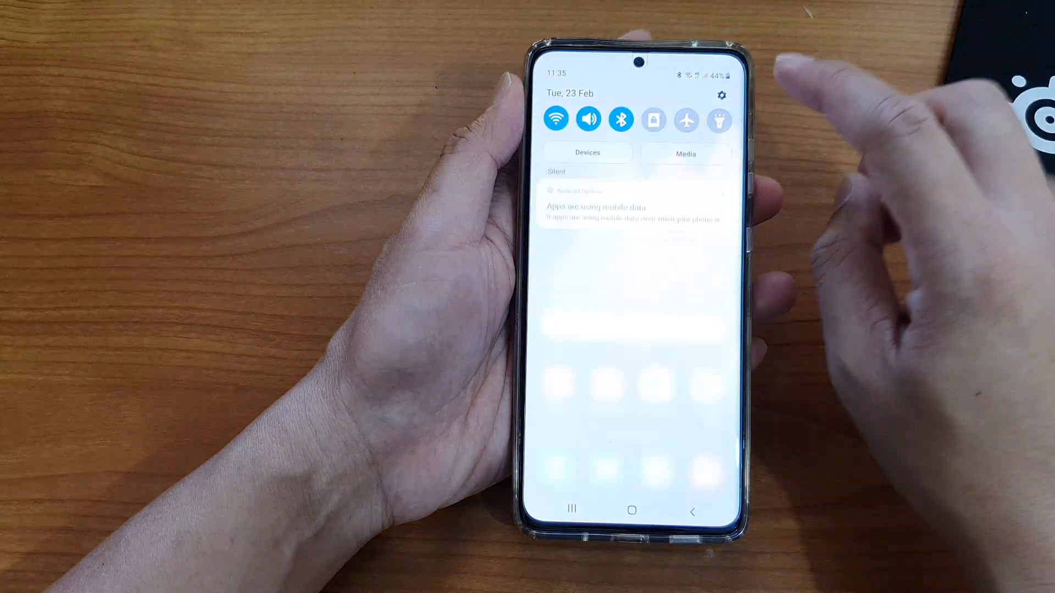
left_click(720, 95)
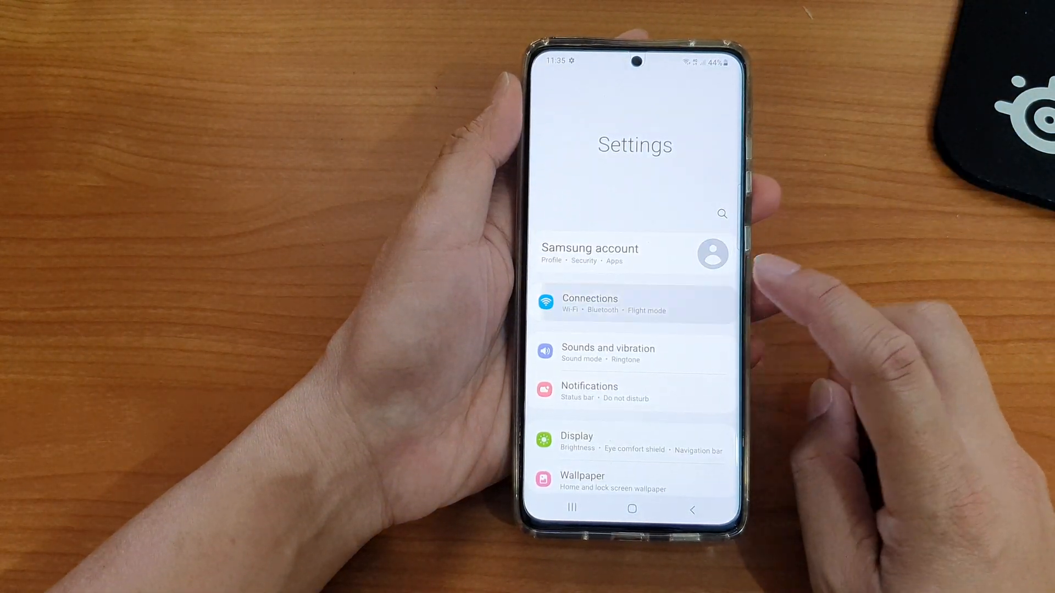
- Go through Connections and the Wi-Fi overflow menu back to the Wi-Fi Direct page
left_click(589, 304)
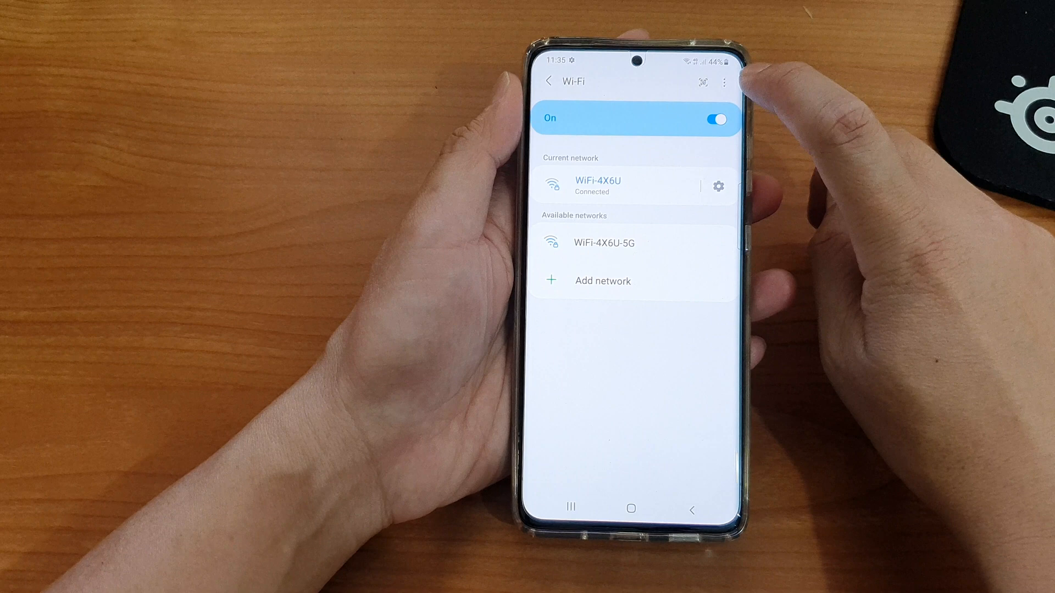
left_click(723, 82)
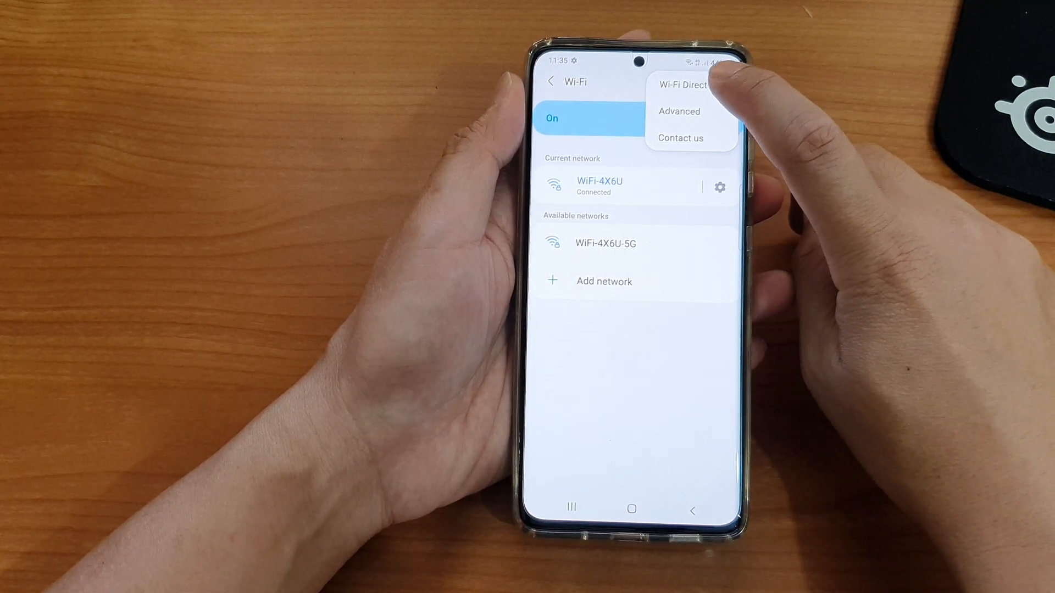
left_click(683, 84)
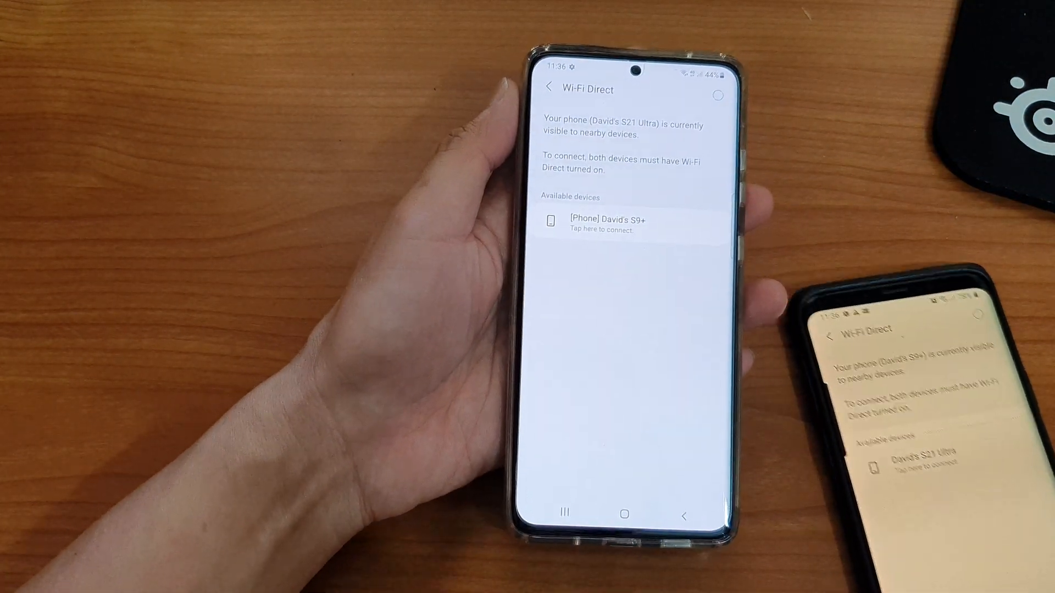
- Tap the Galaxy S9+ under Available devices to request a Wi-Fi Direct connection
left_click(629, 224)
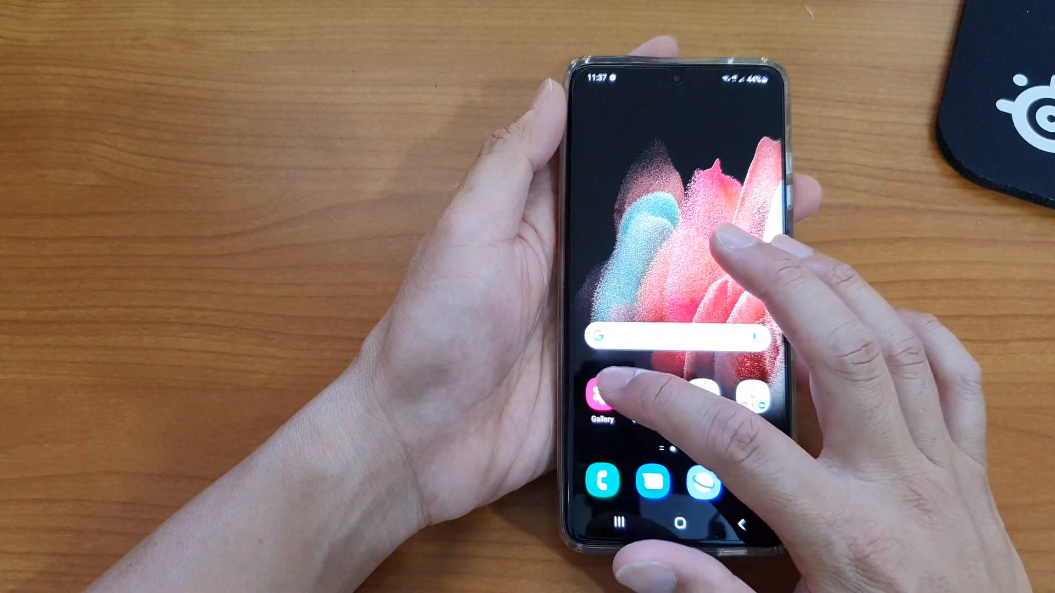
- Open Gallery from the home screen and view yesterday's picture in Pictures
left_click(603, 394)
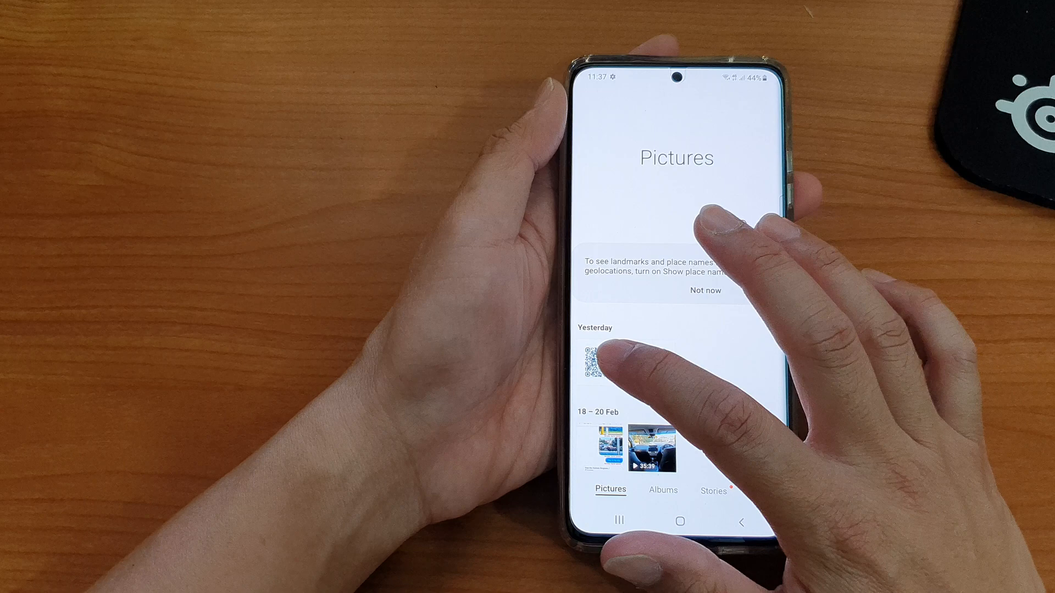
left_click(592, 366)
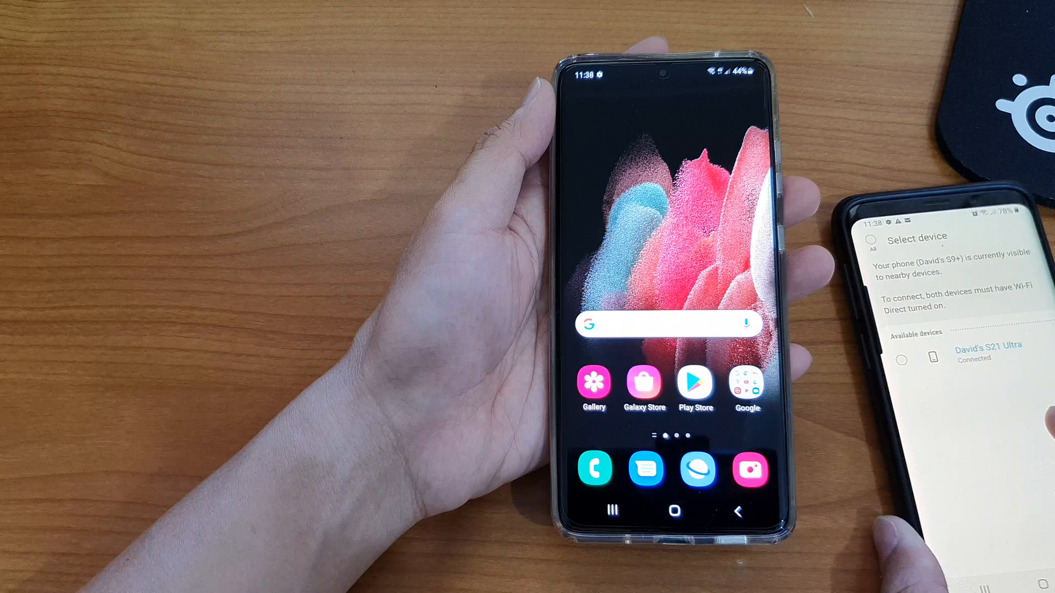
- Pull down the notification panel to see the Wi-Fi Direct 'File received' notice
left_click(901, 355)
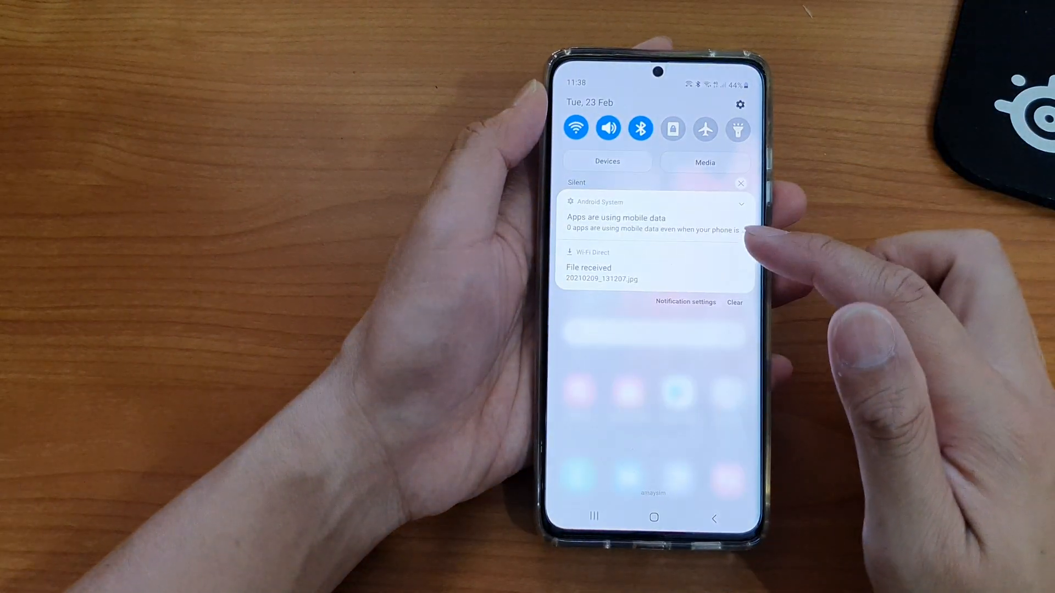
- Open the File received notification and tap 20210209_131207.jpg from David's S9+
left_click(601, 267)
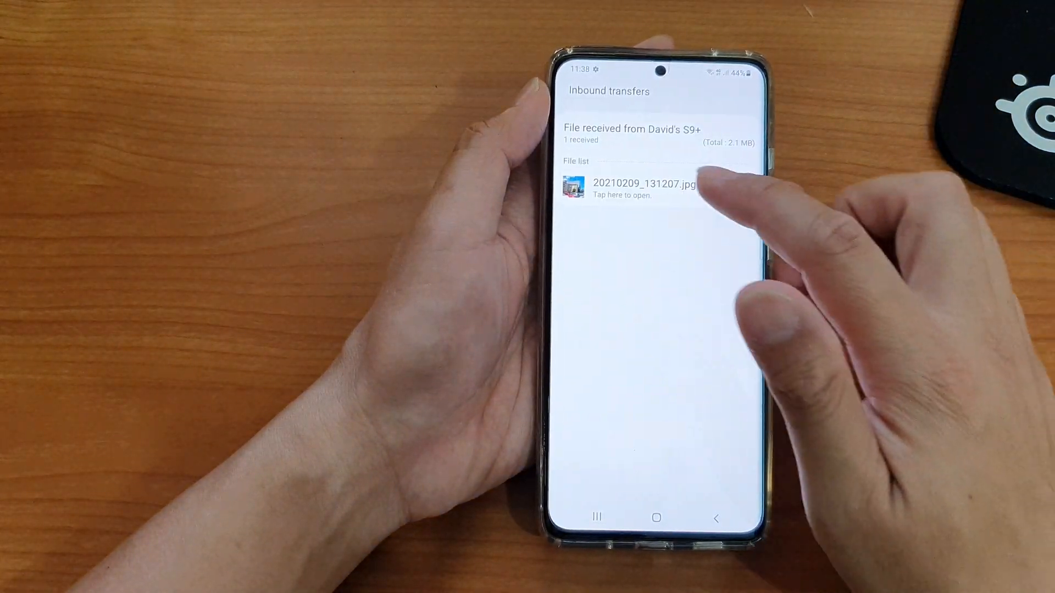
left_click(644, 189)
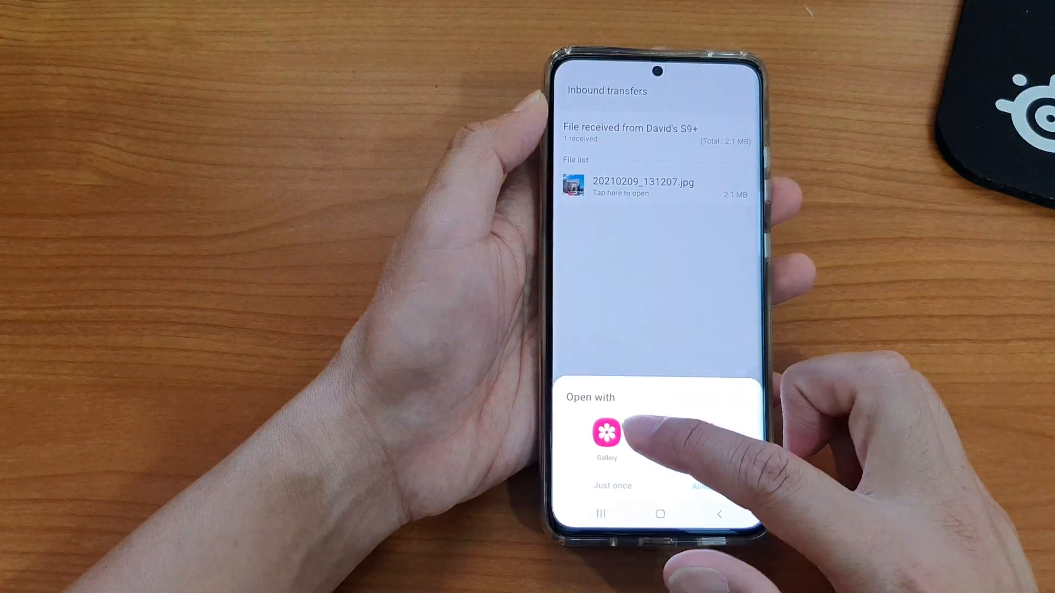